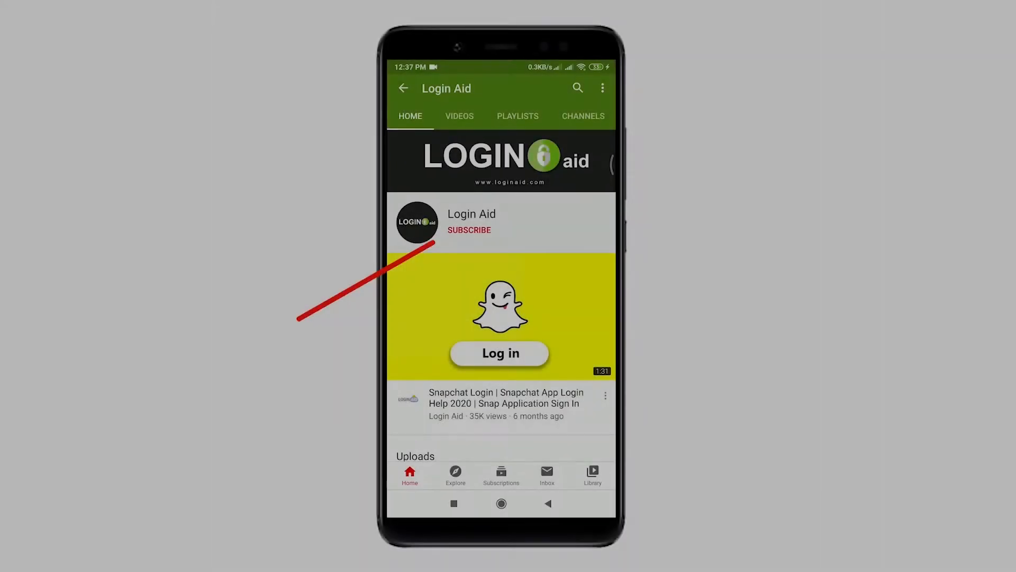
Close YouTube and clear recent apps to reach the Android home screen
click(469, 230)
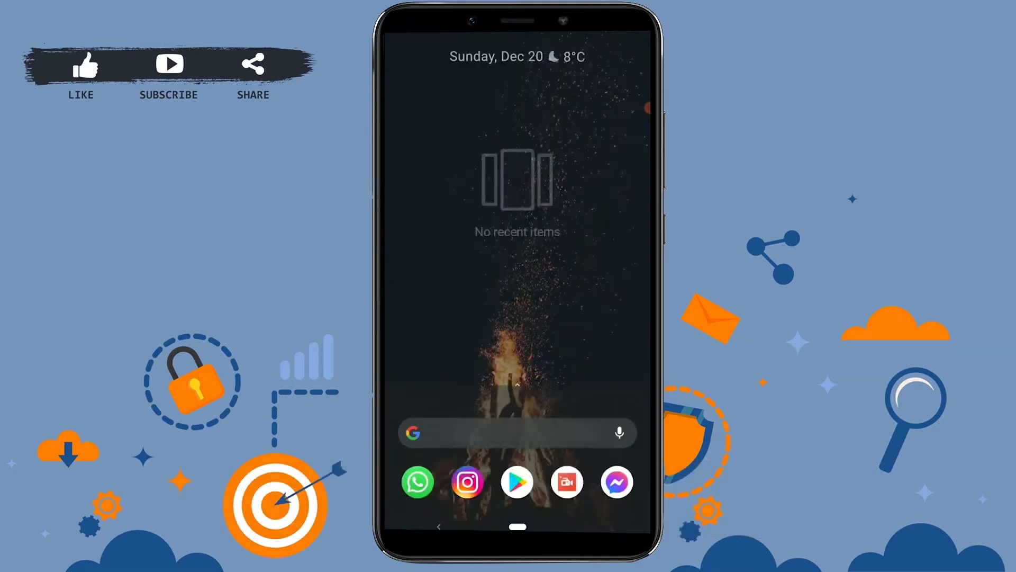
Launch Instagram and begin sign-up with a phone number
click(467, 482)
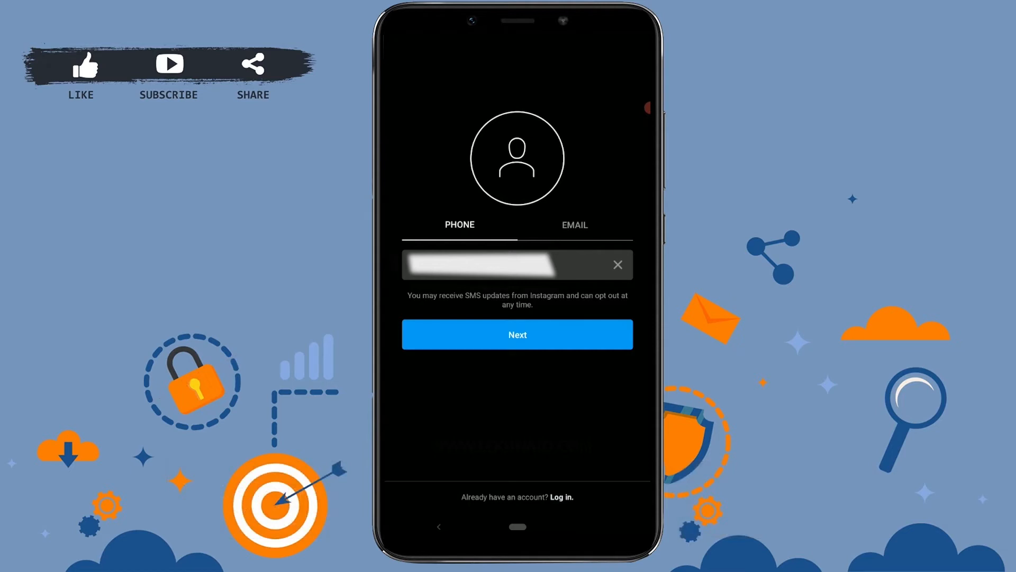
Submit the entered phone number and pass the confirmation code step
click(517, 334)
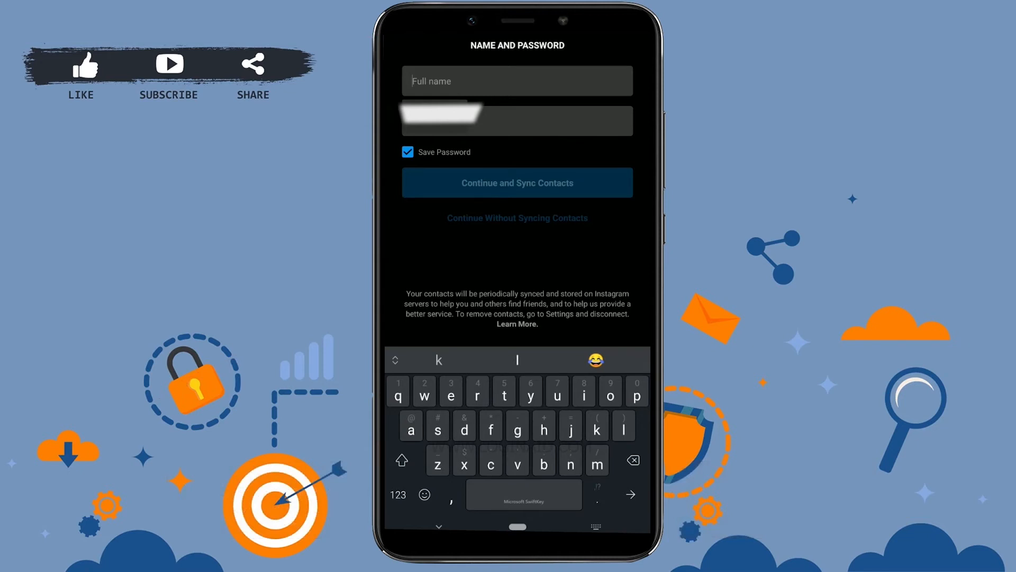
Enter full name 'demoinsta' and a password, continuing without syncing contacts
text(demoinsta)
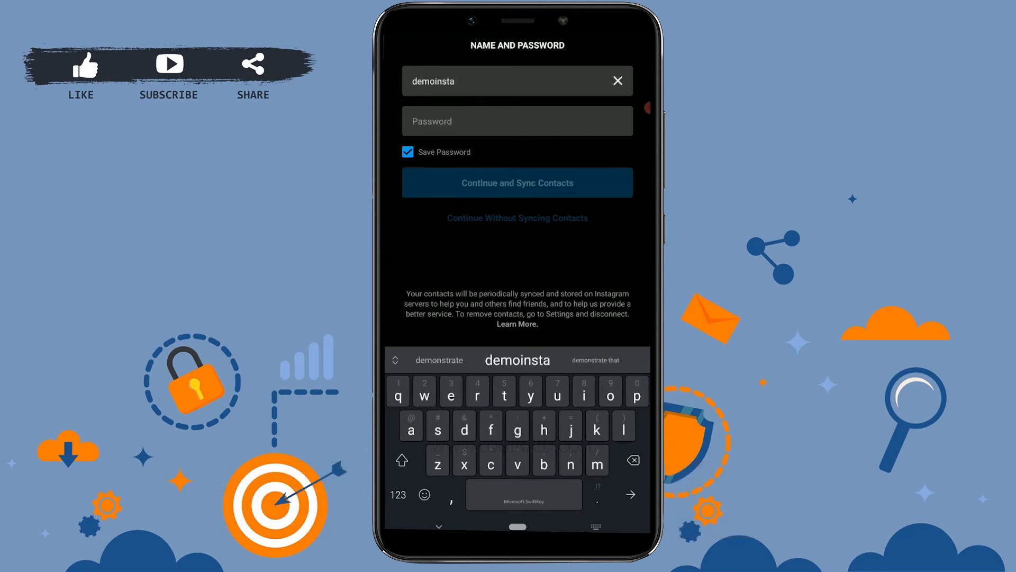
click(517, 121)
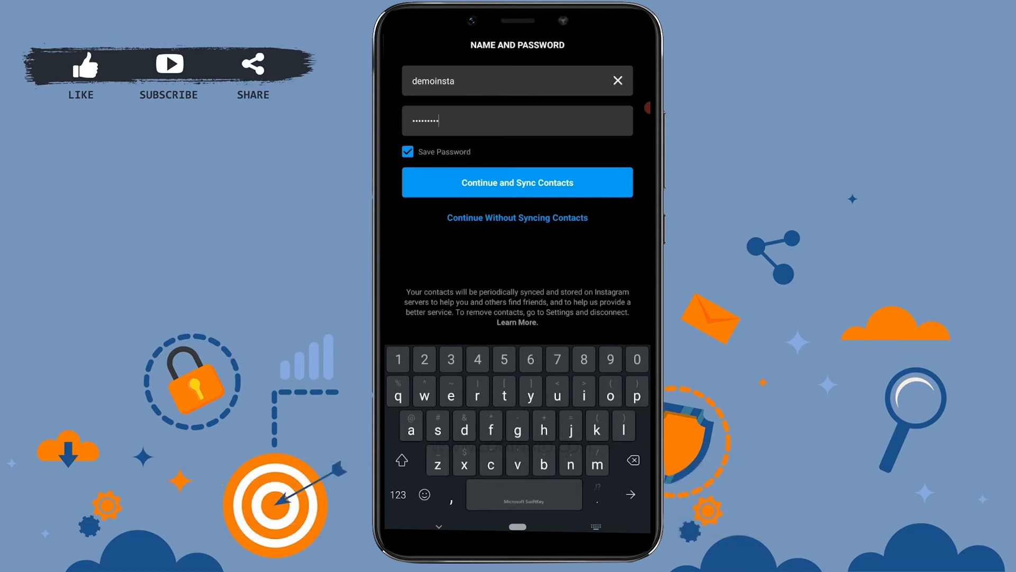
click(517, 182)
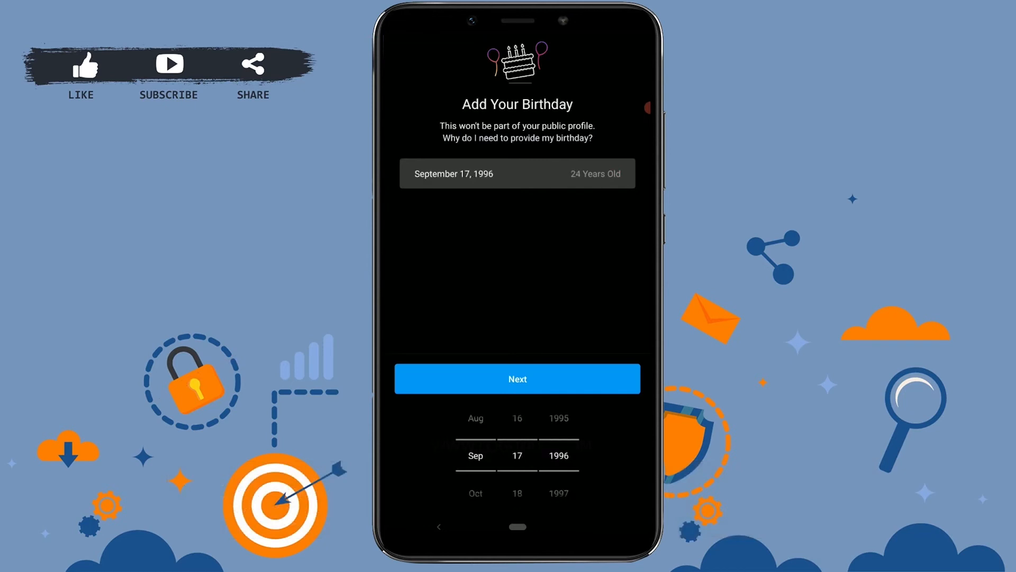
click(517, 378)
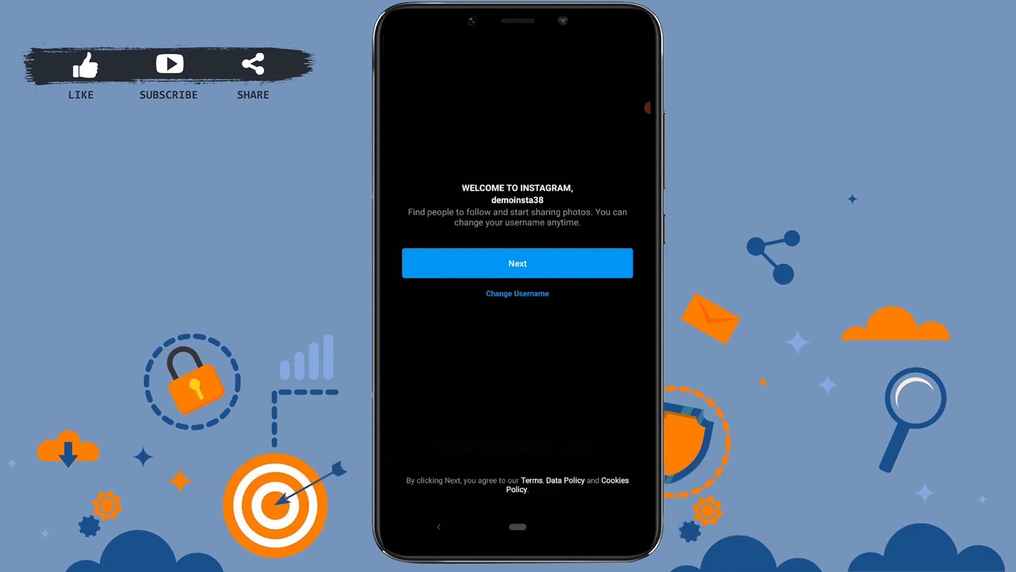
Review the suggested username and accept 'demoinsta38'
click(517, 293)
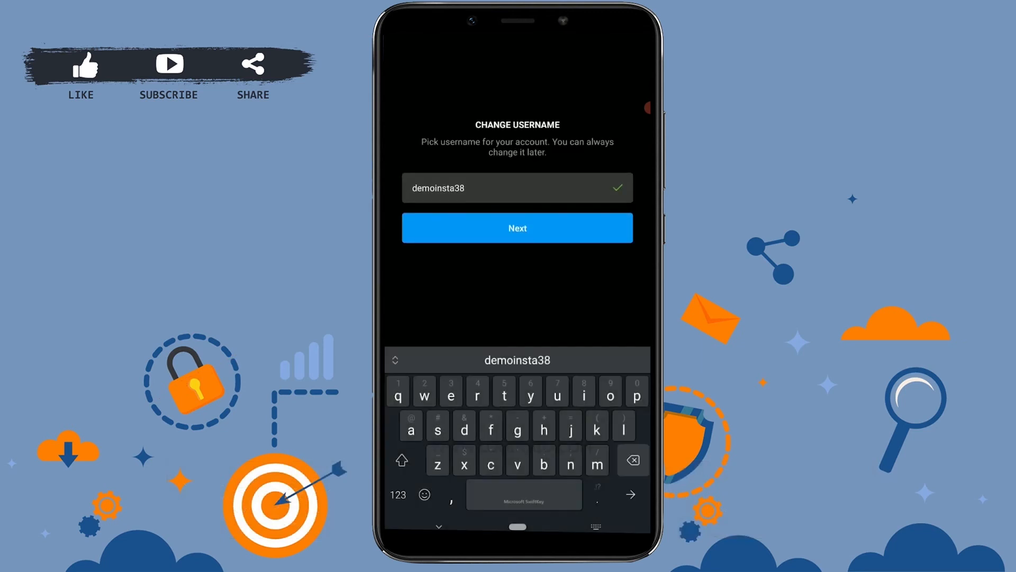
click(516, 228)
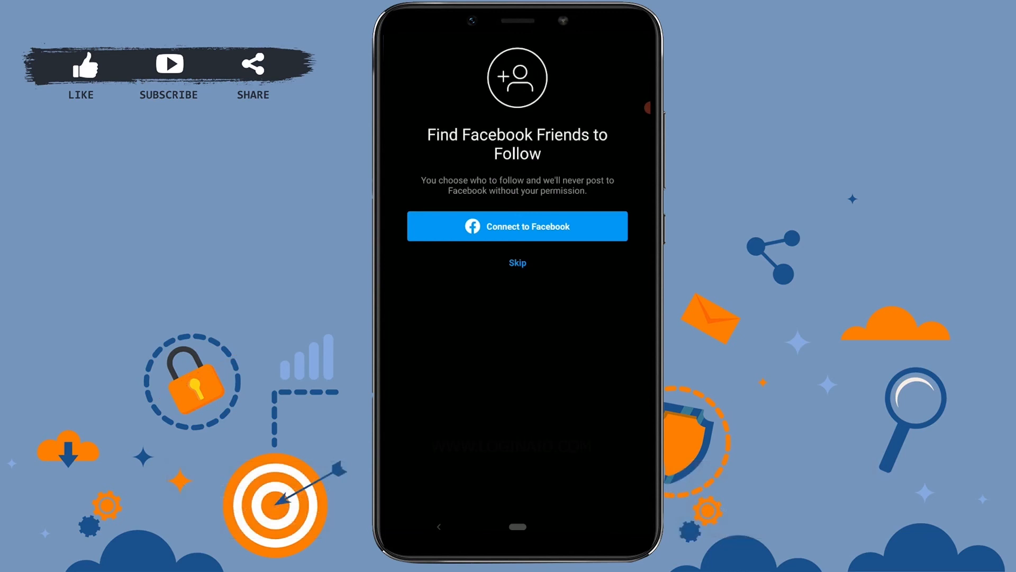
Skip Facebook linking and view the empty demoinsta38 profile
click(517, 263)
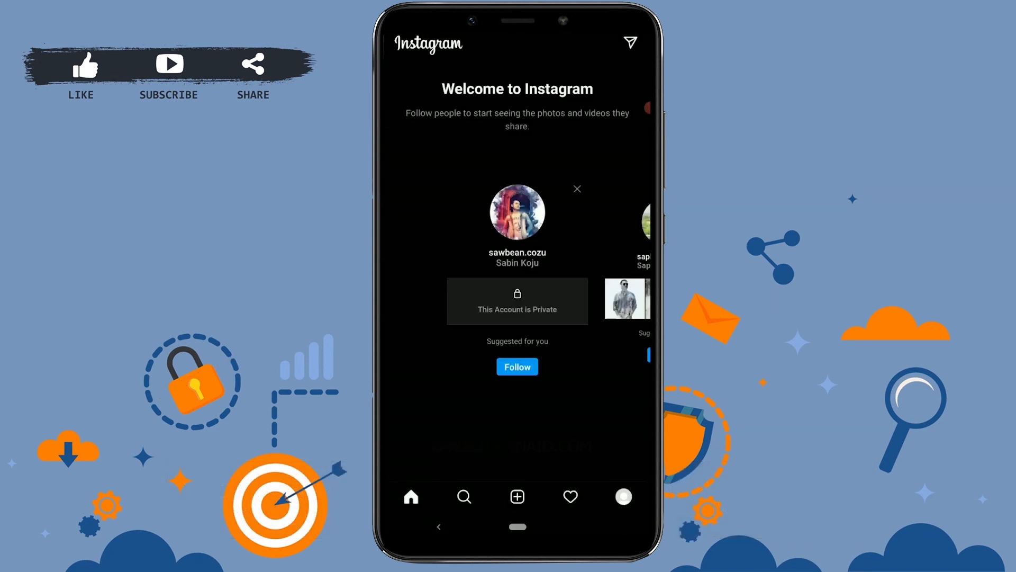
click(622, 496)
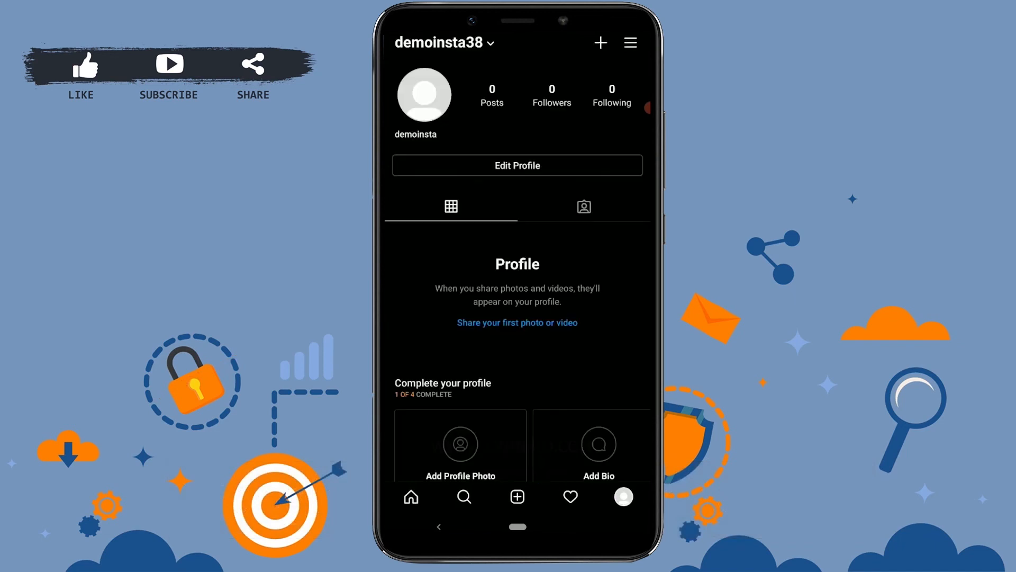